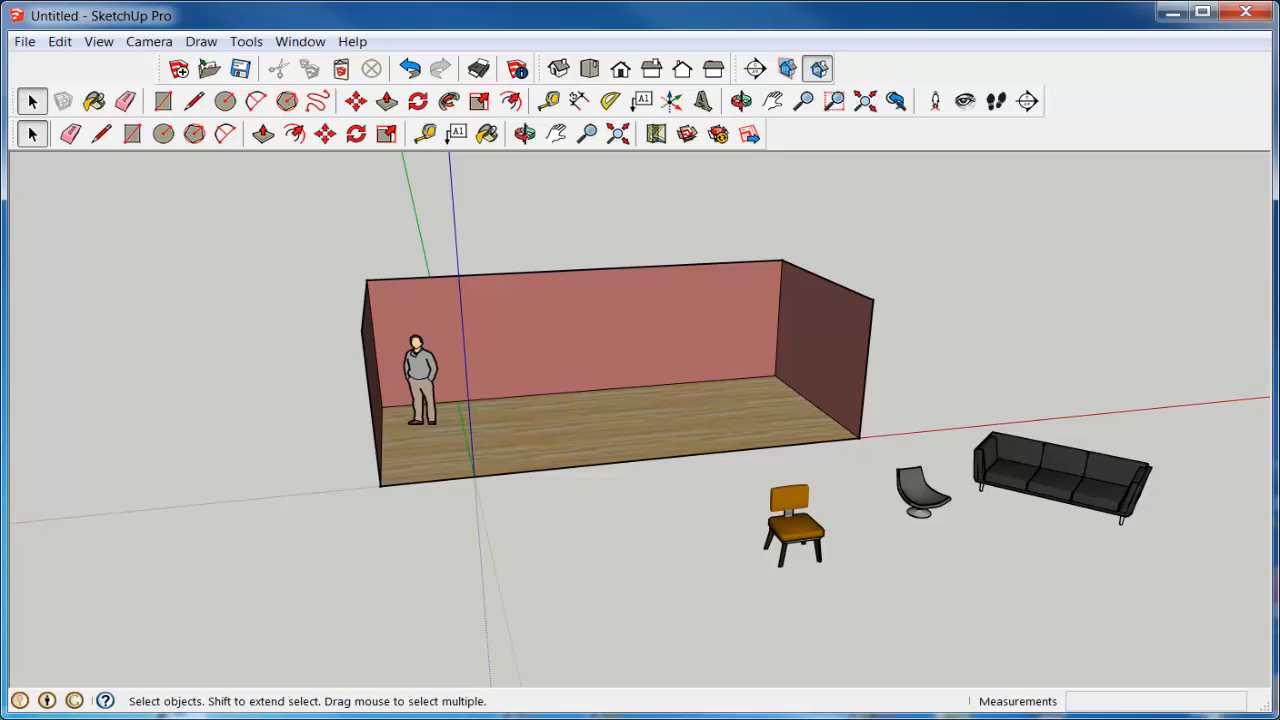
mouse_move(107, 662)
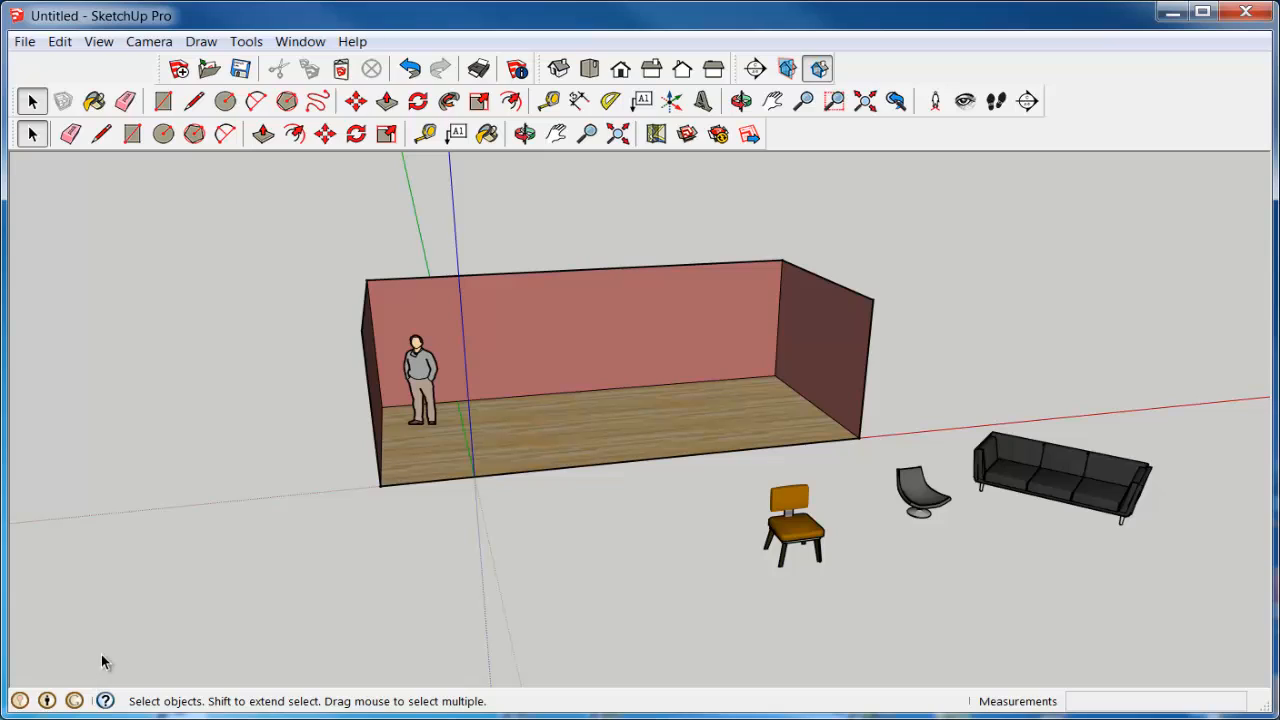
mouse_move(530, 387)
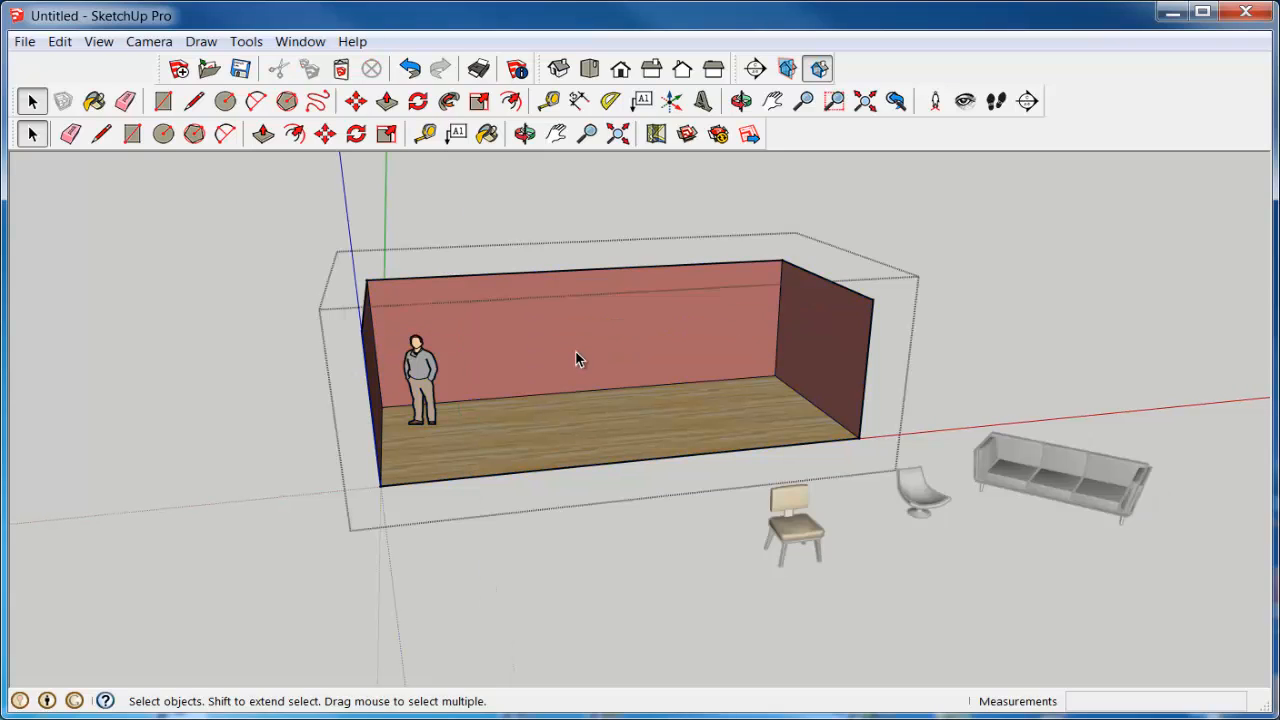
mouse_move(352, 368)
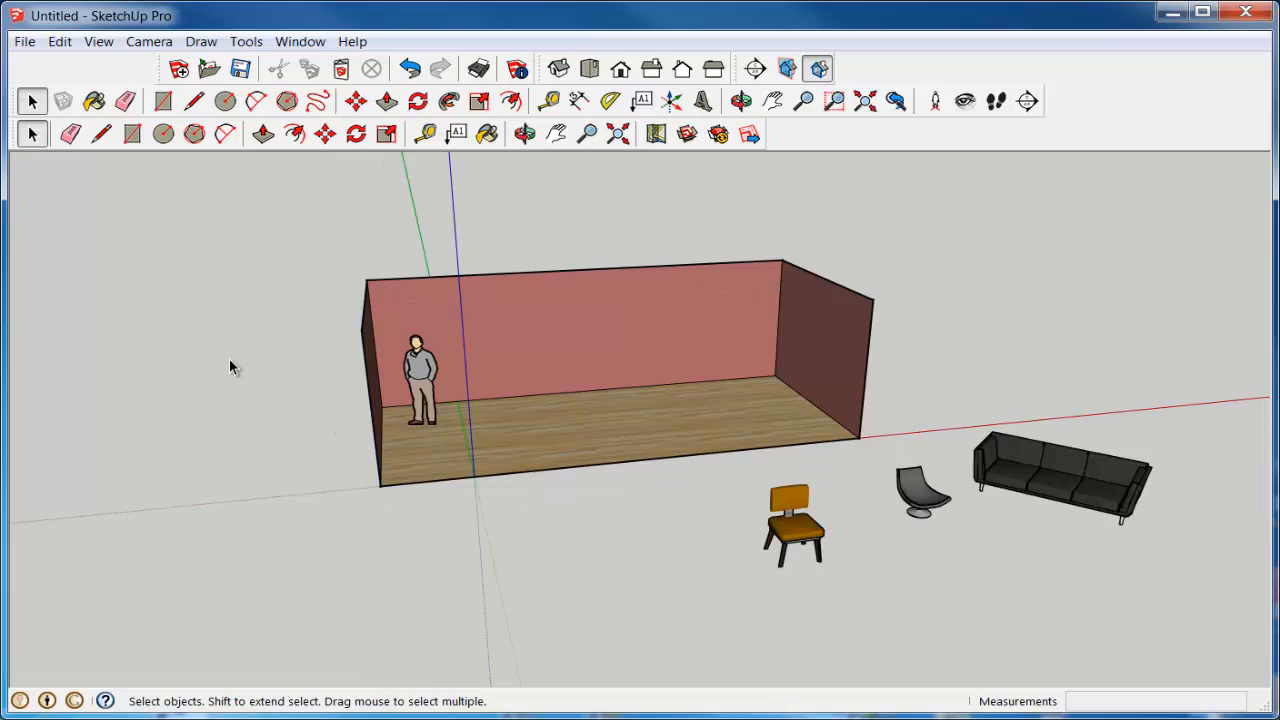
Step: Select the chair, swivel chair and sofa and move them onto the room's wooden floor
click(793, 525)
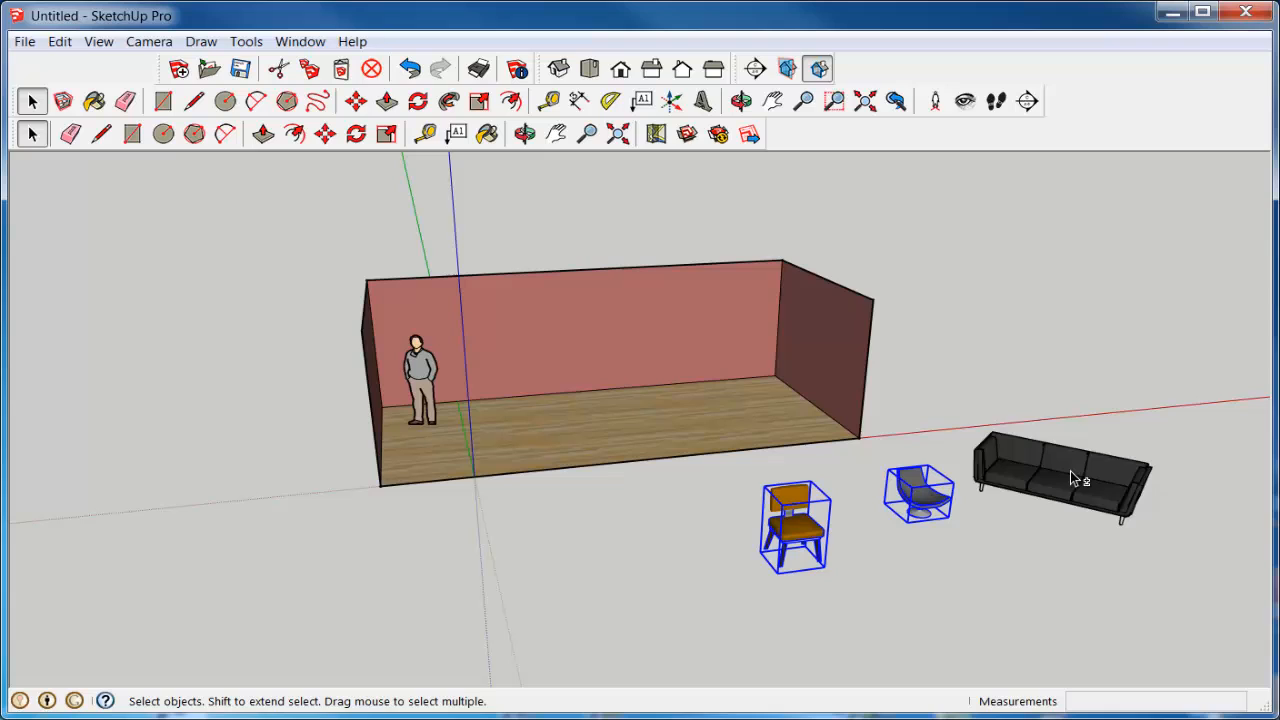
click(1060, 475)
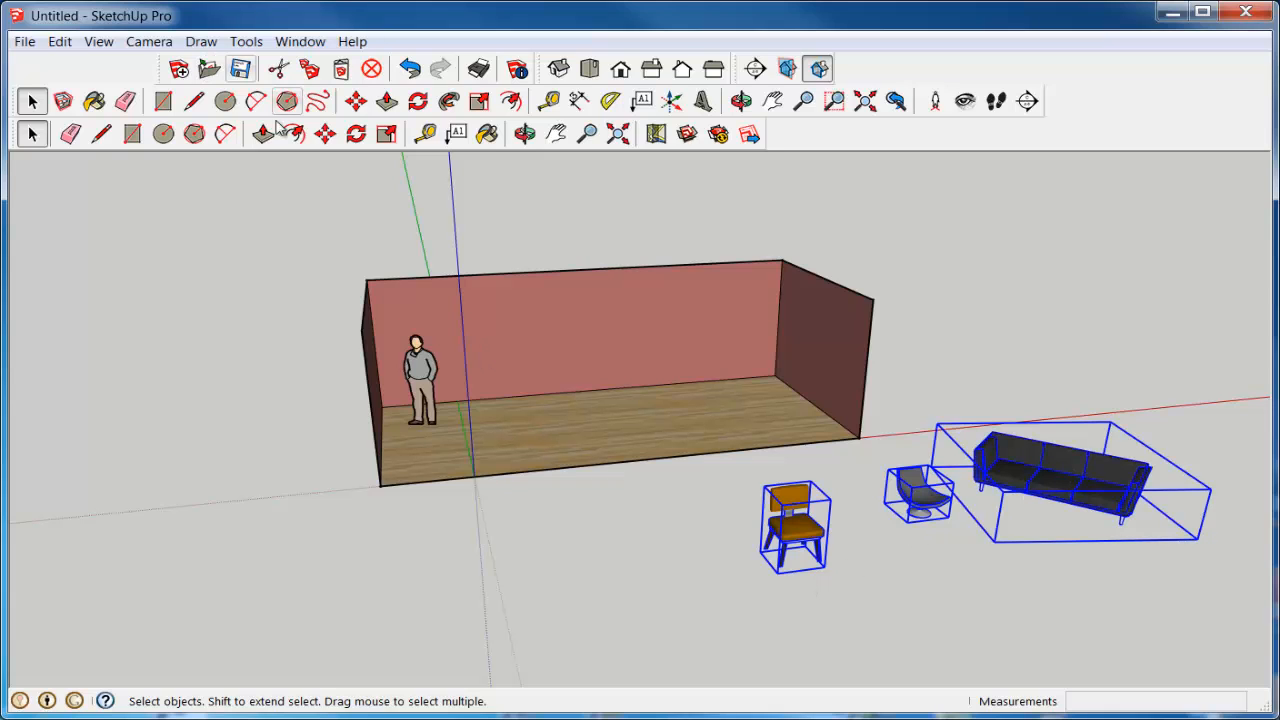
click(355, 100)
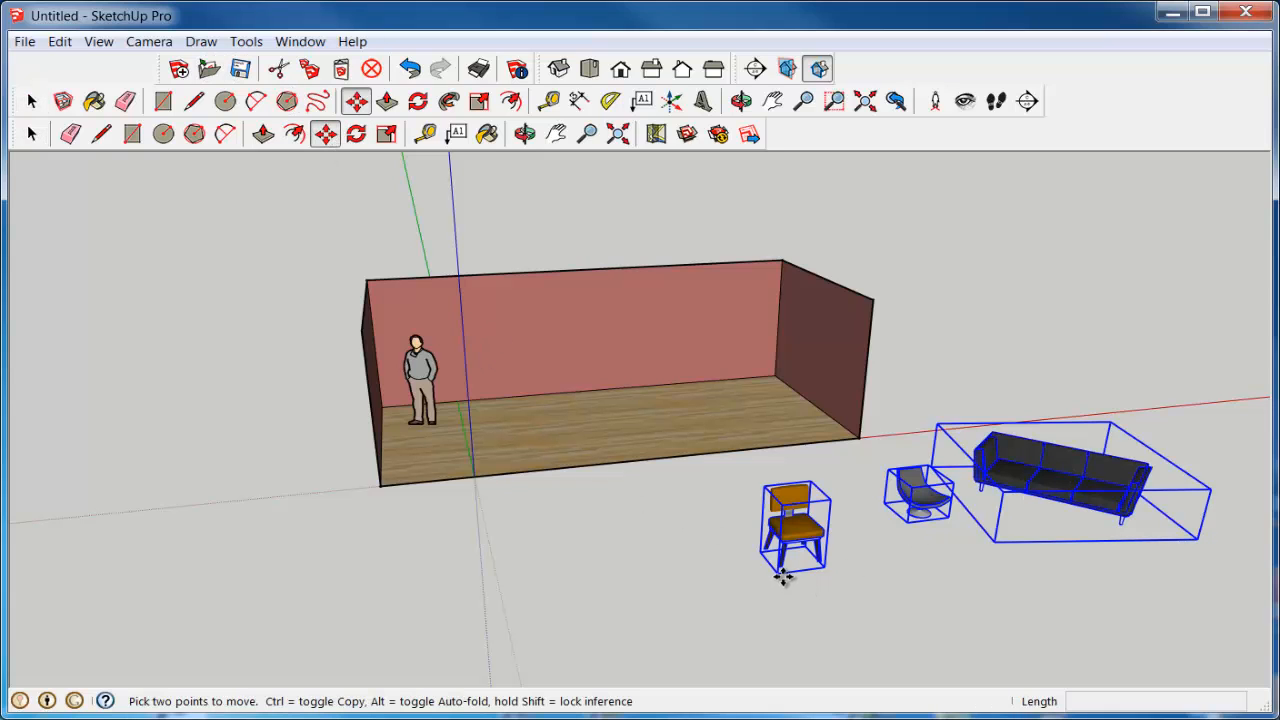
drag(785, 580, 497, 458)
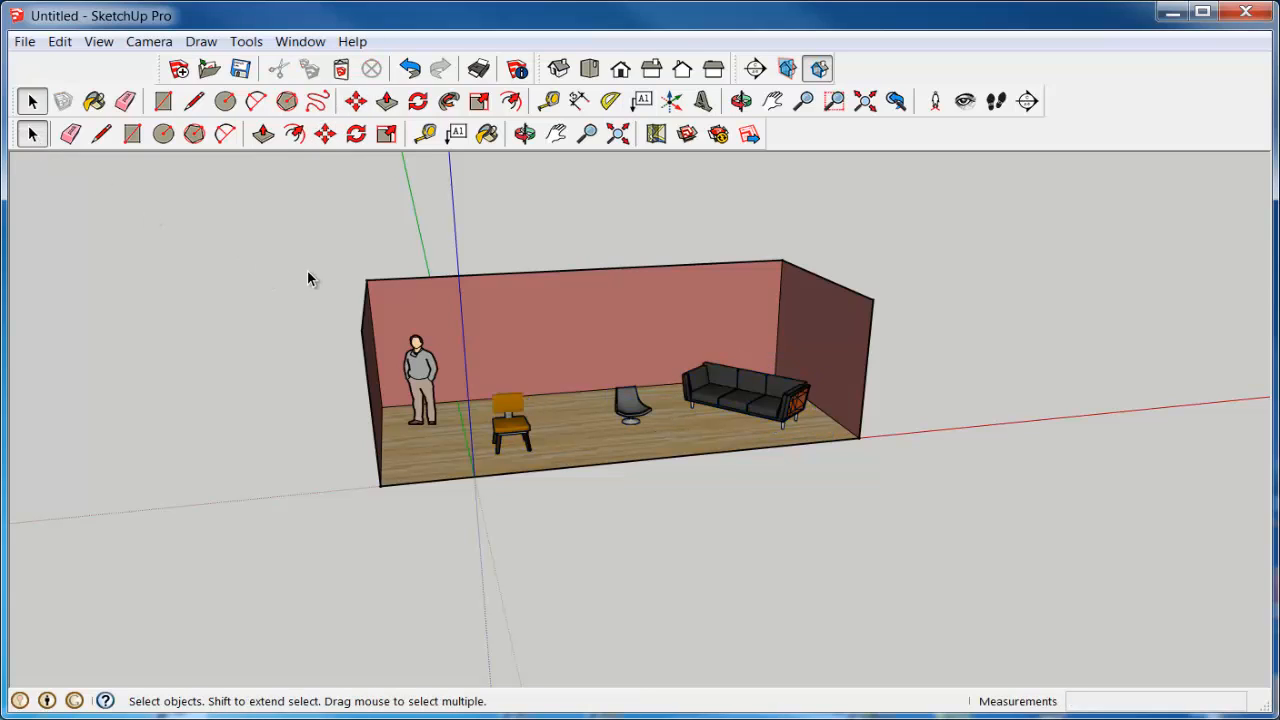
Step: Draw a circle on the back wall above the swivel chair for the mirror
click(225, 100)
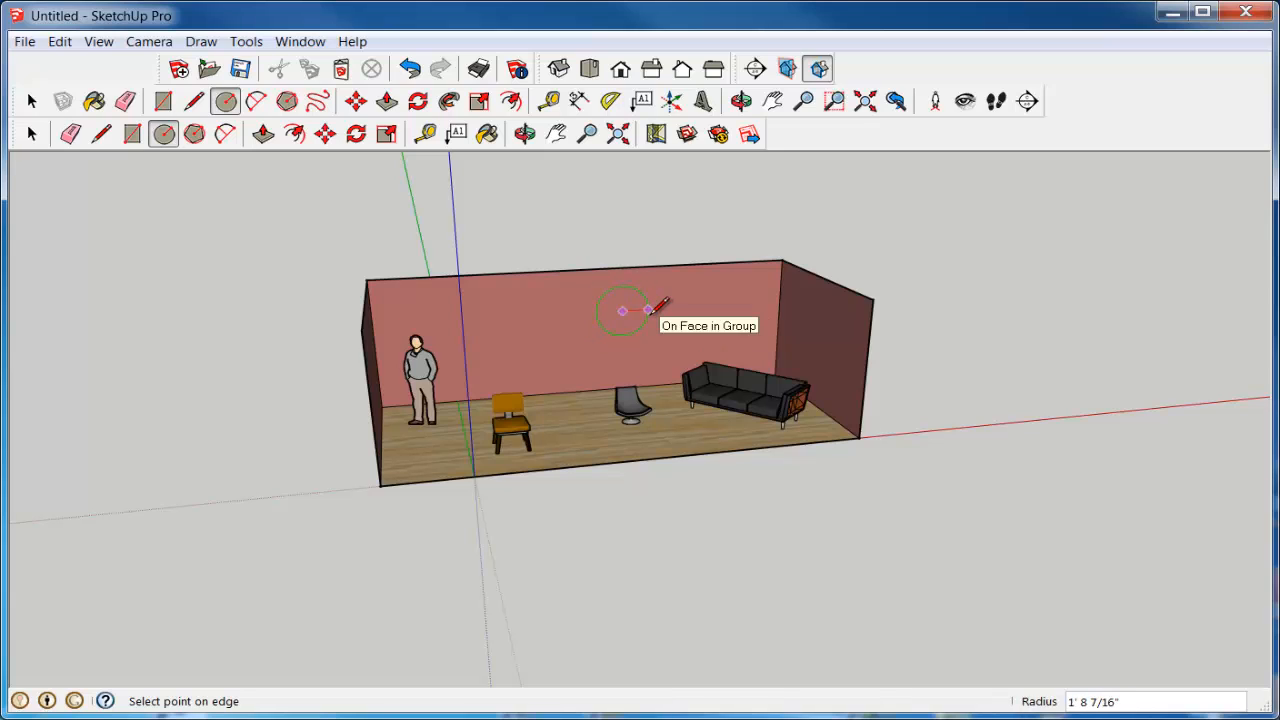
click(623, 311)
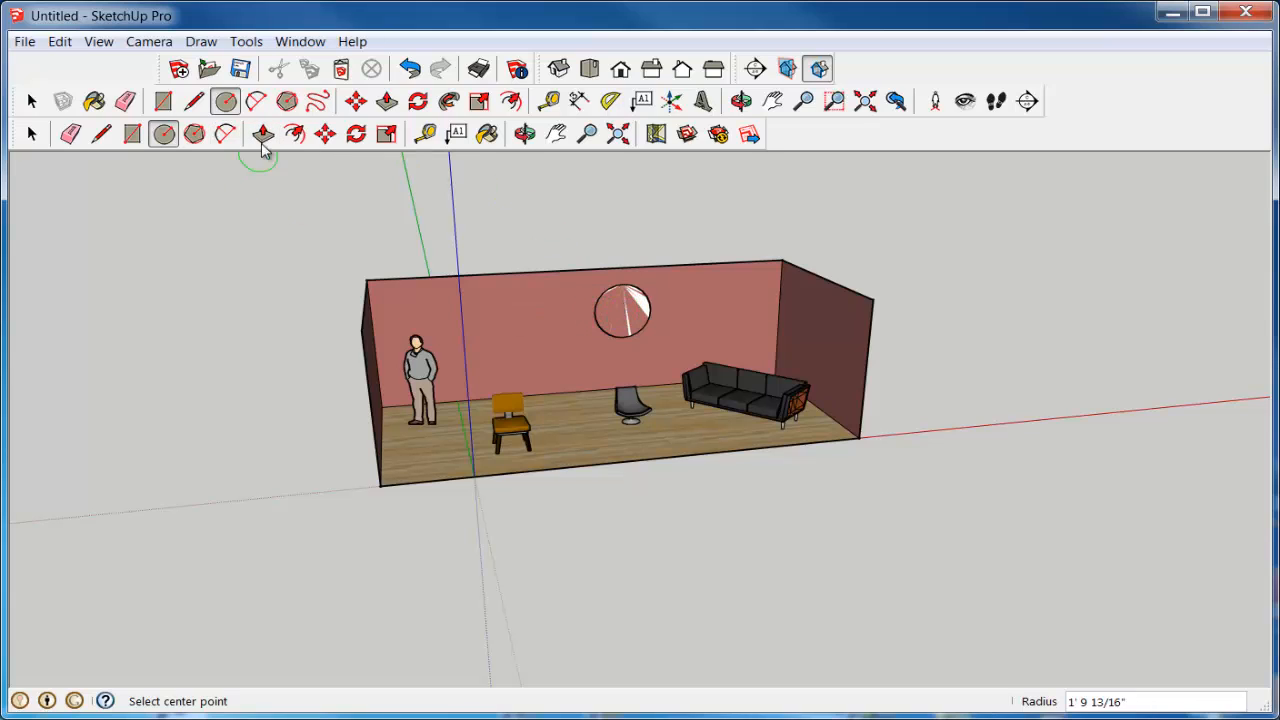
click(263, 133)
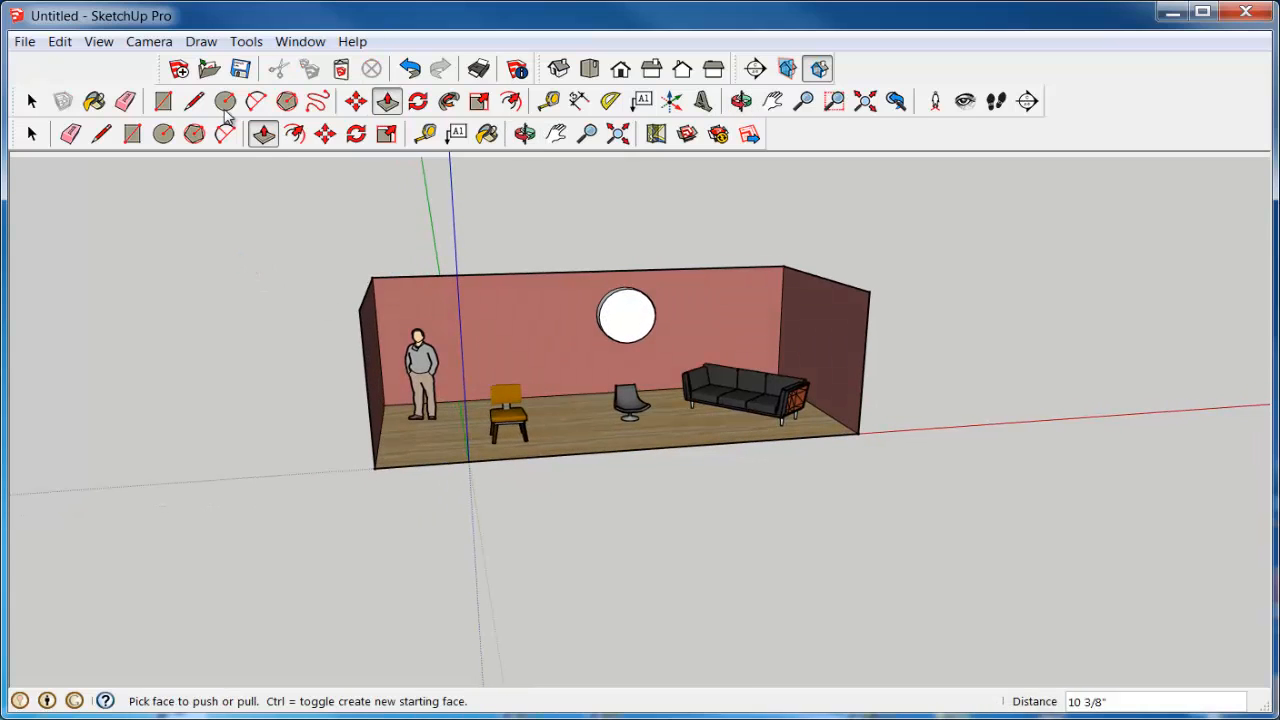
Step: Paint the round wall disc with the Metal_Aluminum_Anodized material from the Materials panel
click(300, 41)
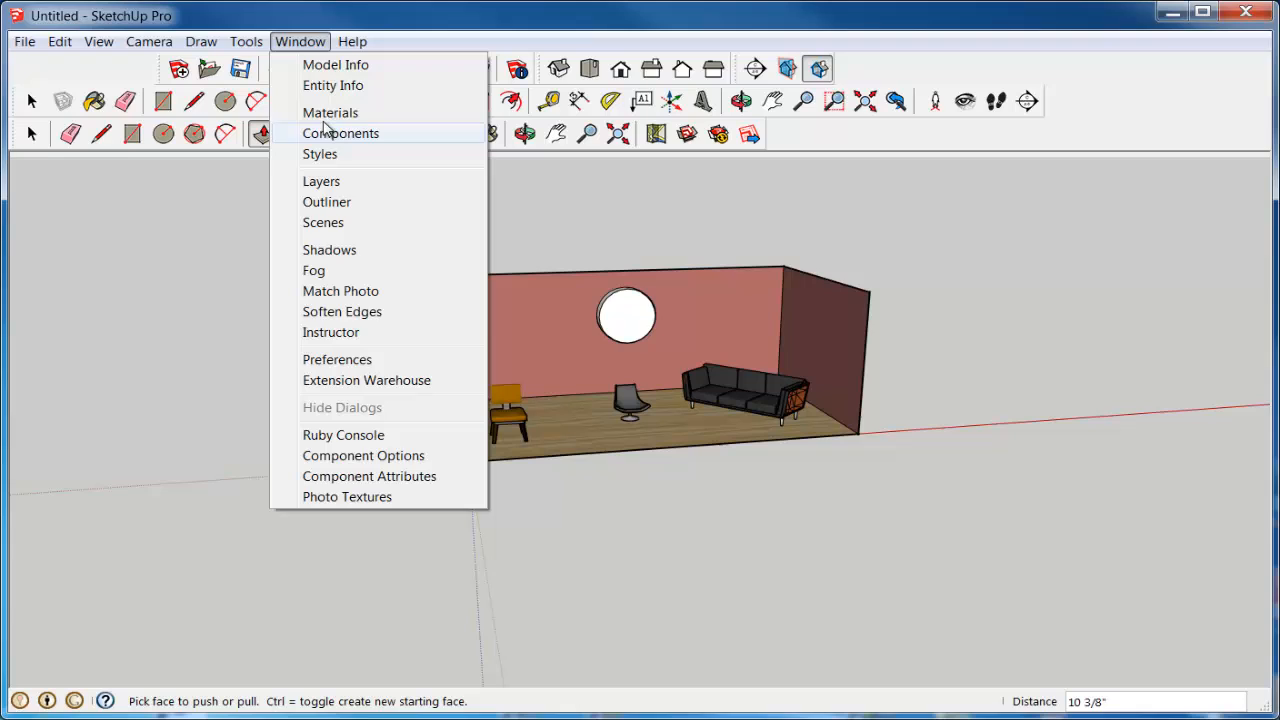
click(330, 112)
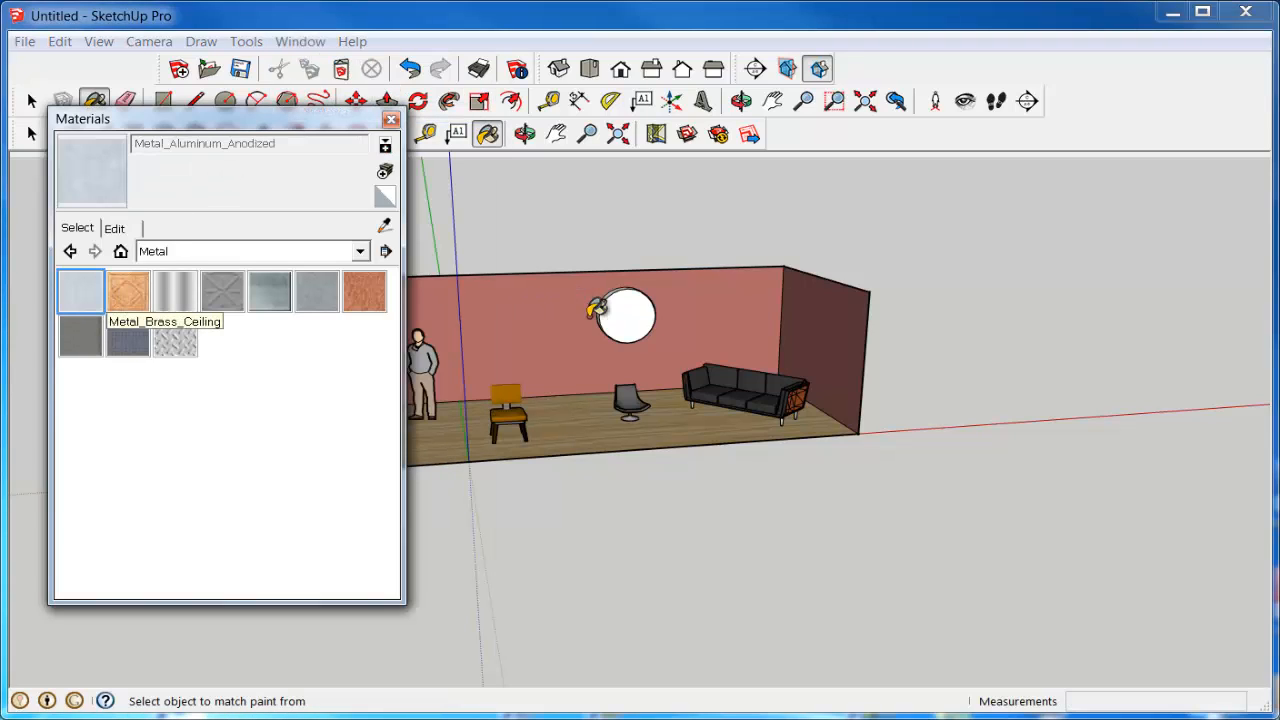
click(391, 119)
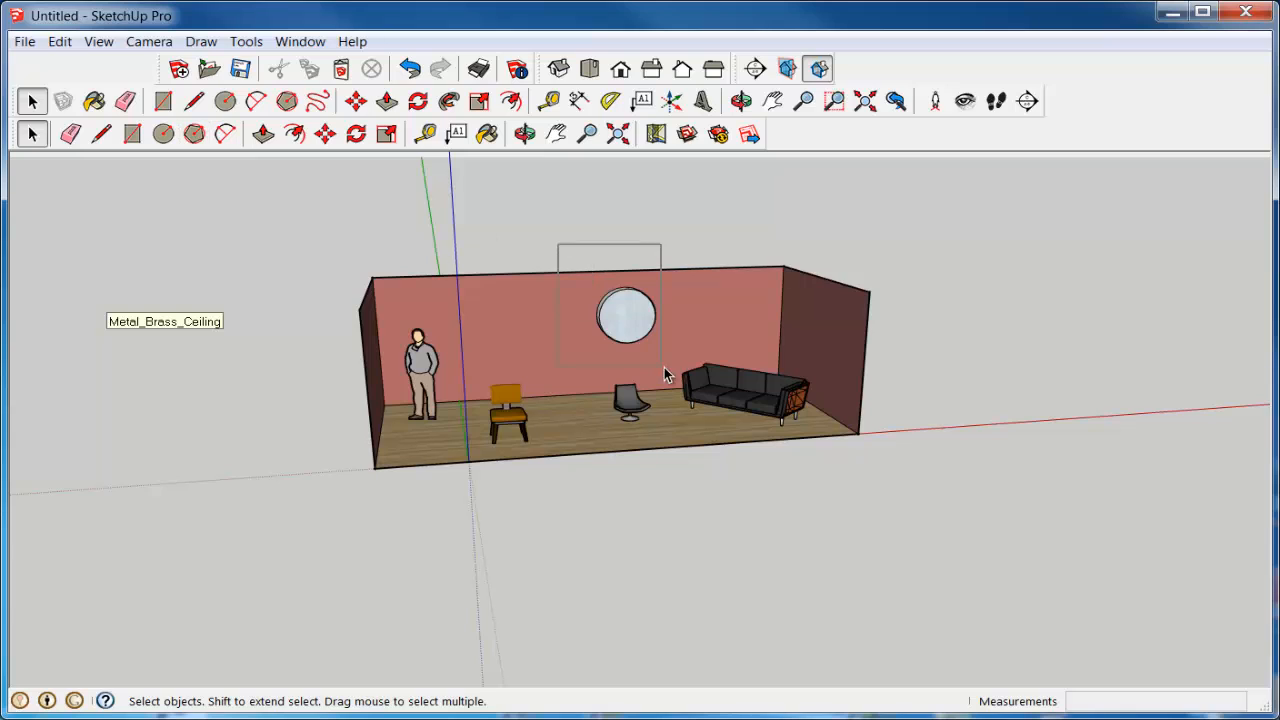
right_click(627, 315)
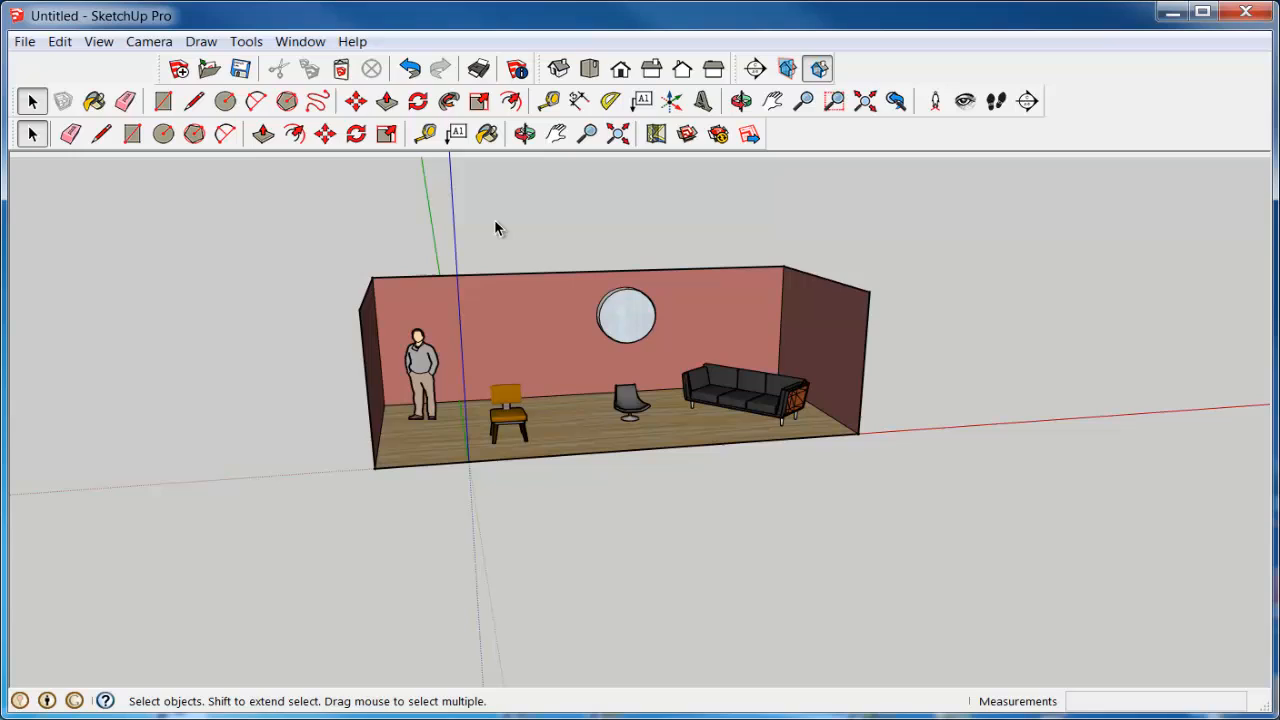
mouse_move(280, 248)
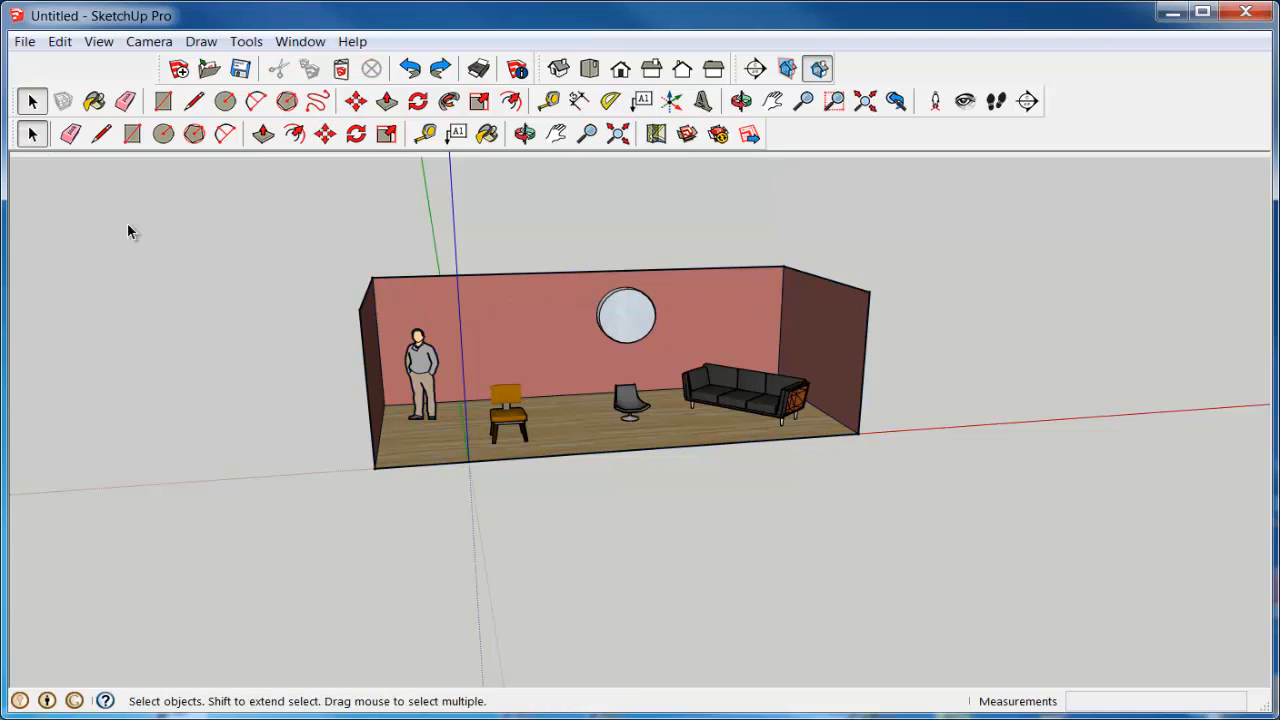
Step: Open and dismiss the Edit menu, then select the chair inside the room
click(59, 41)
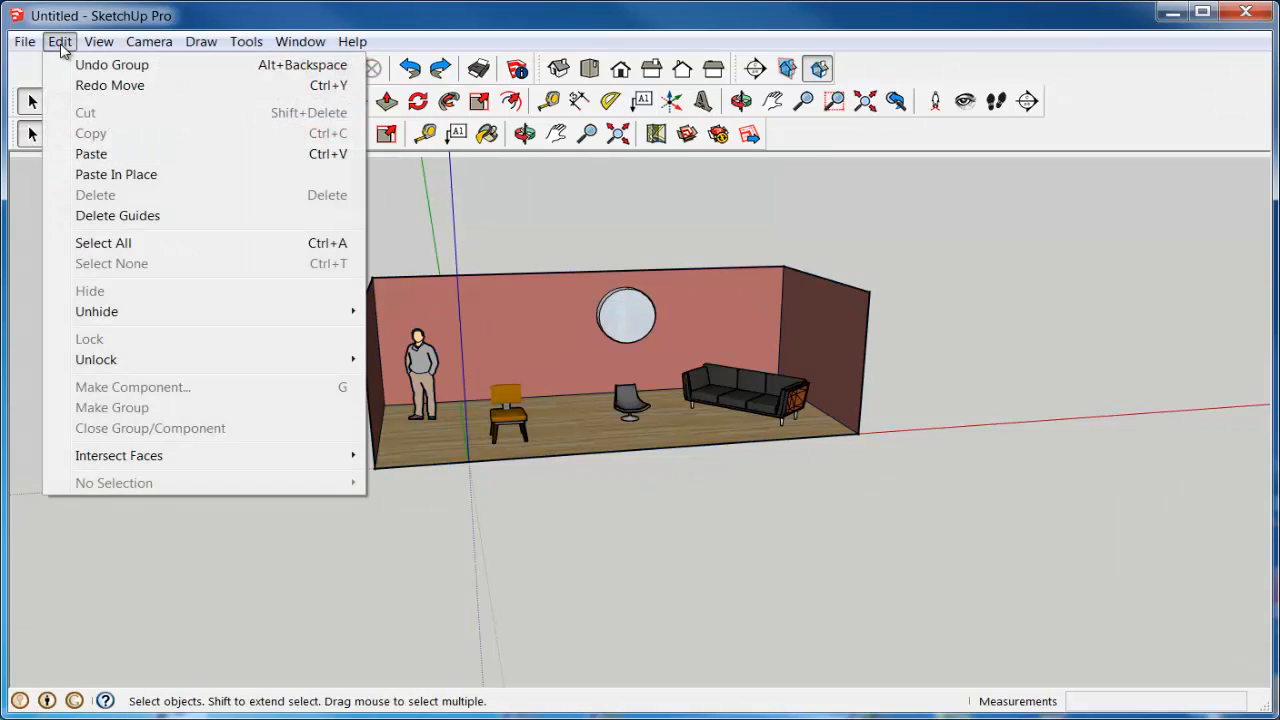
mouse_move(514, 213)
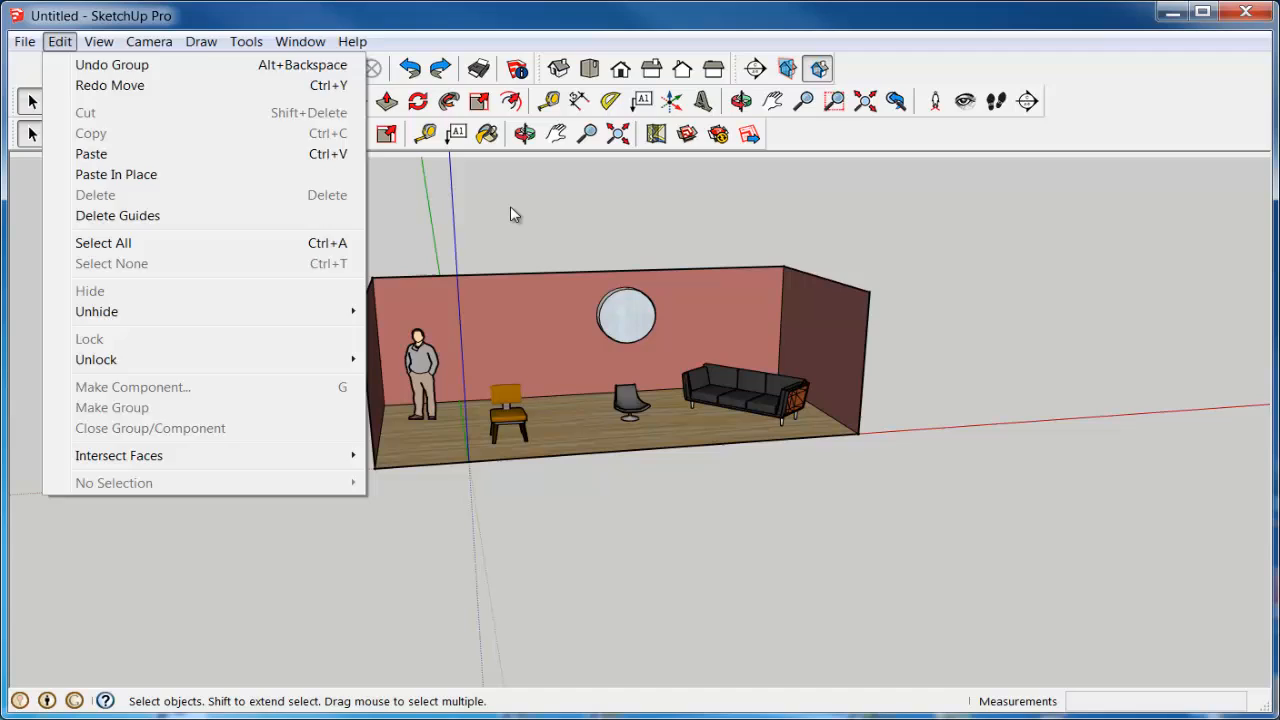
click(497, 207)
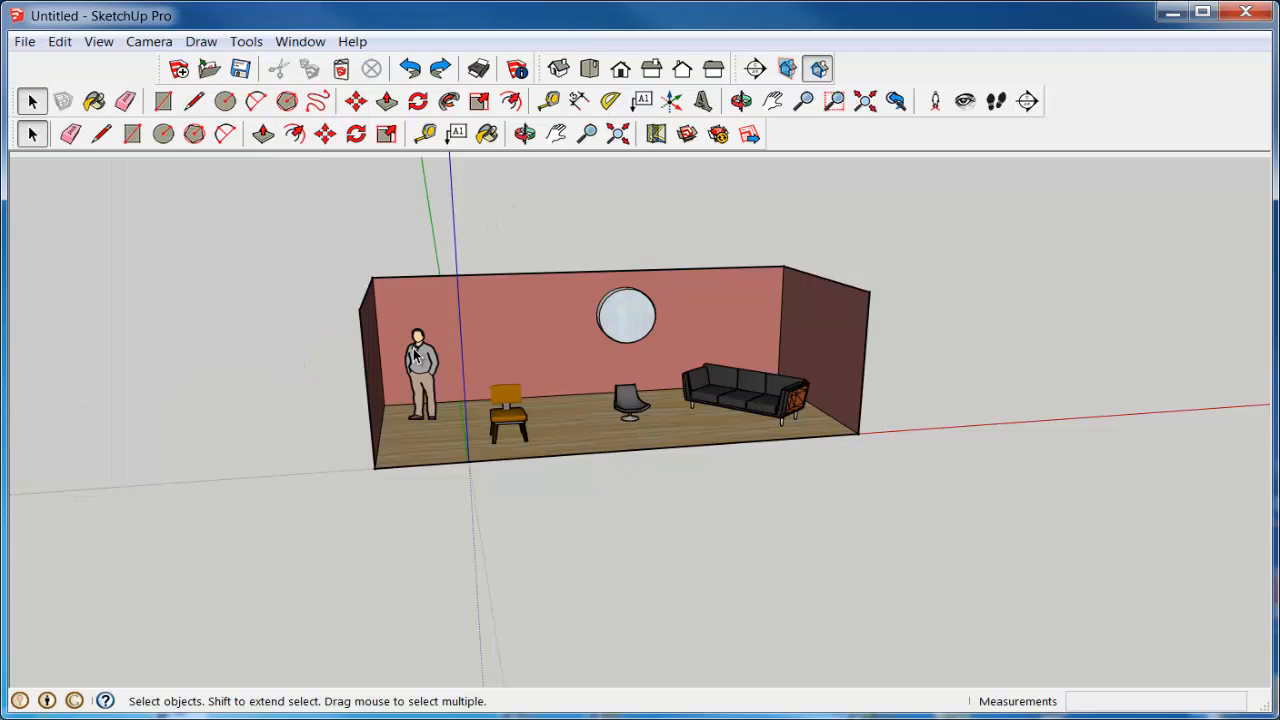
click(507, 410)
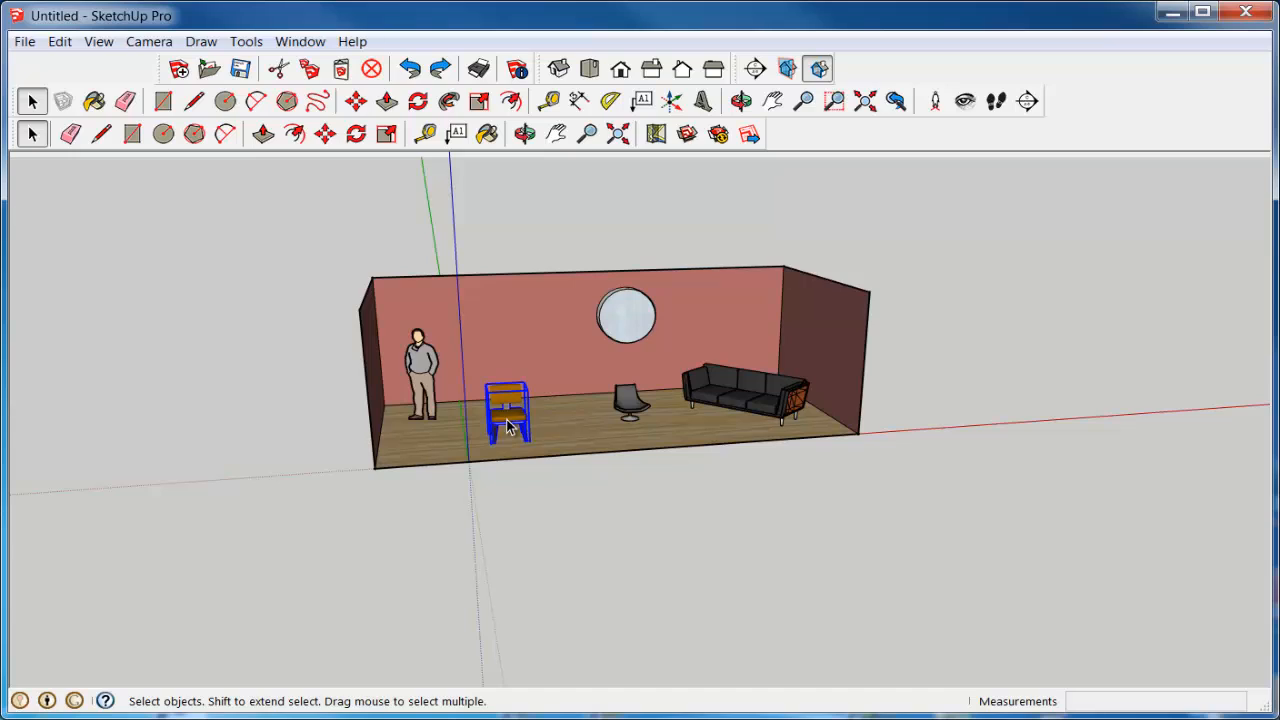
mouse_move(612, 416)
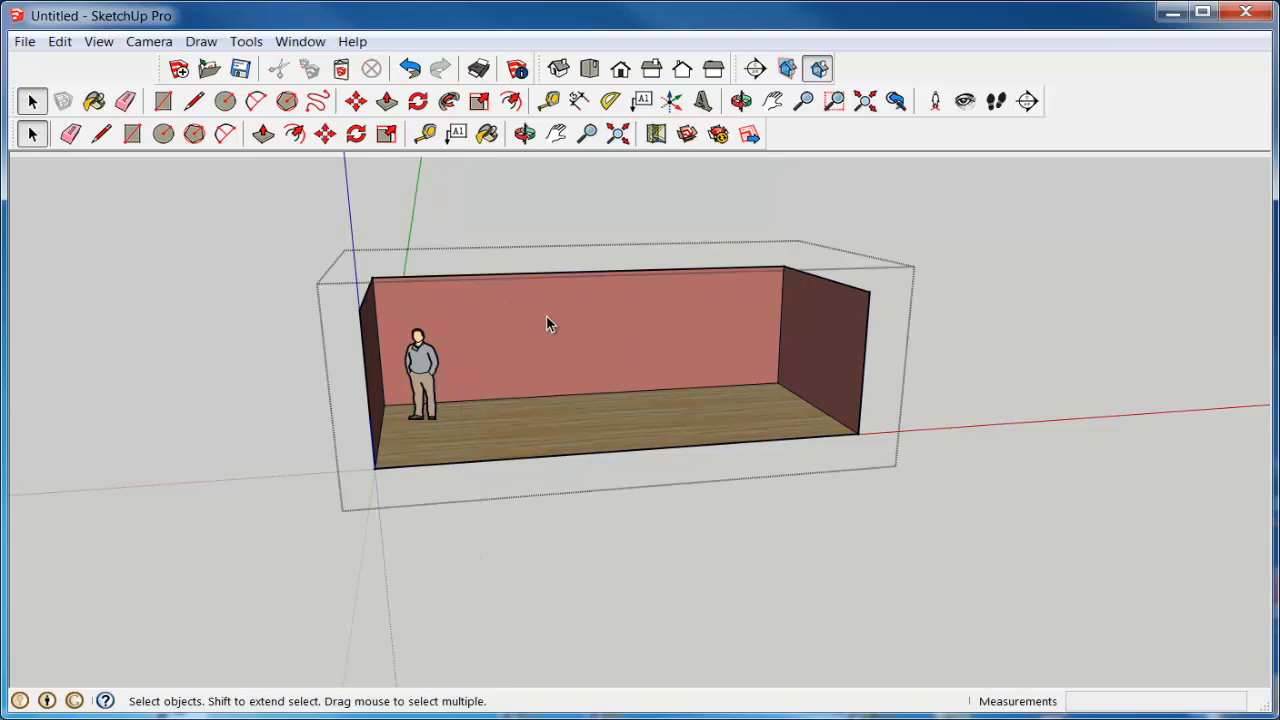
Step: Paste the furniture and mirror in place, then shift the whole room right
click(59, 41)
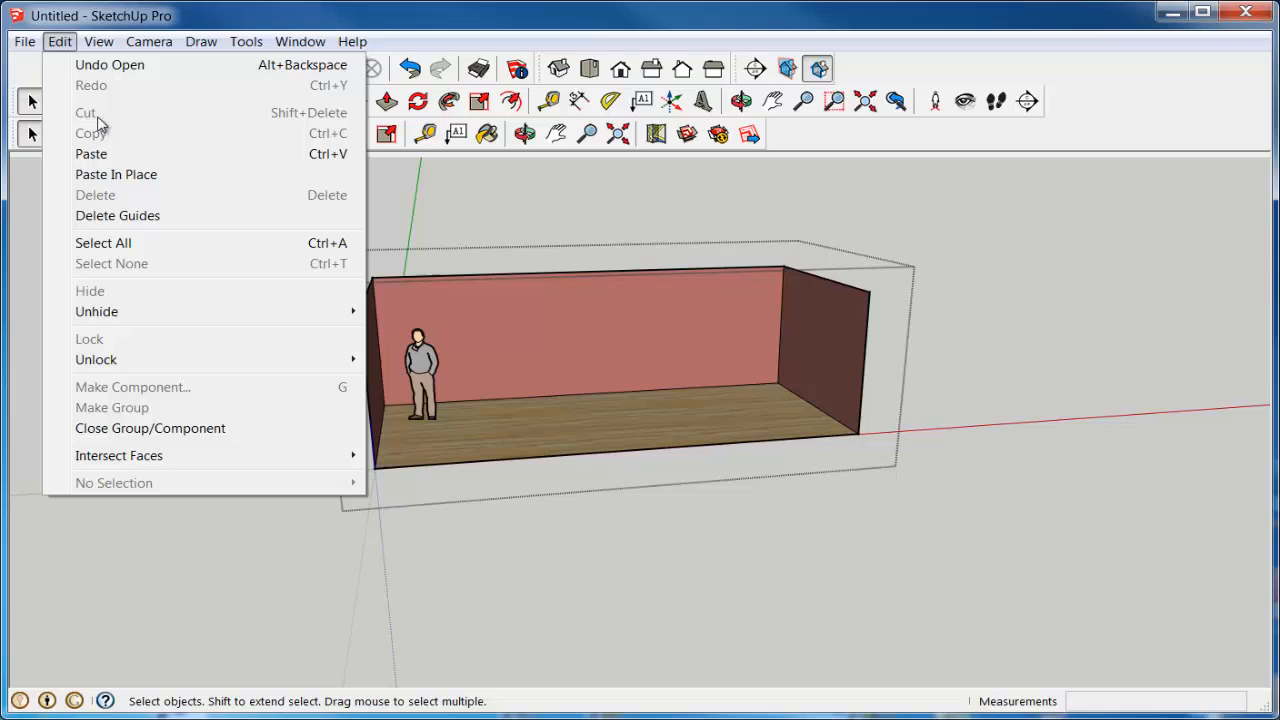
click(103, 242)
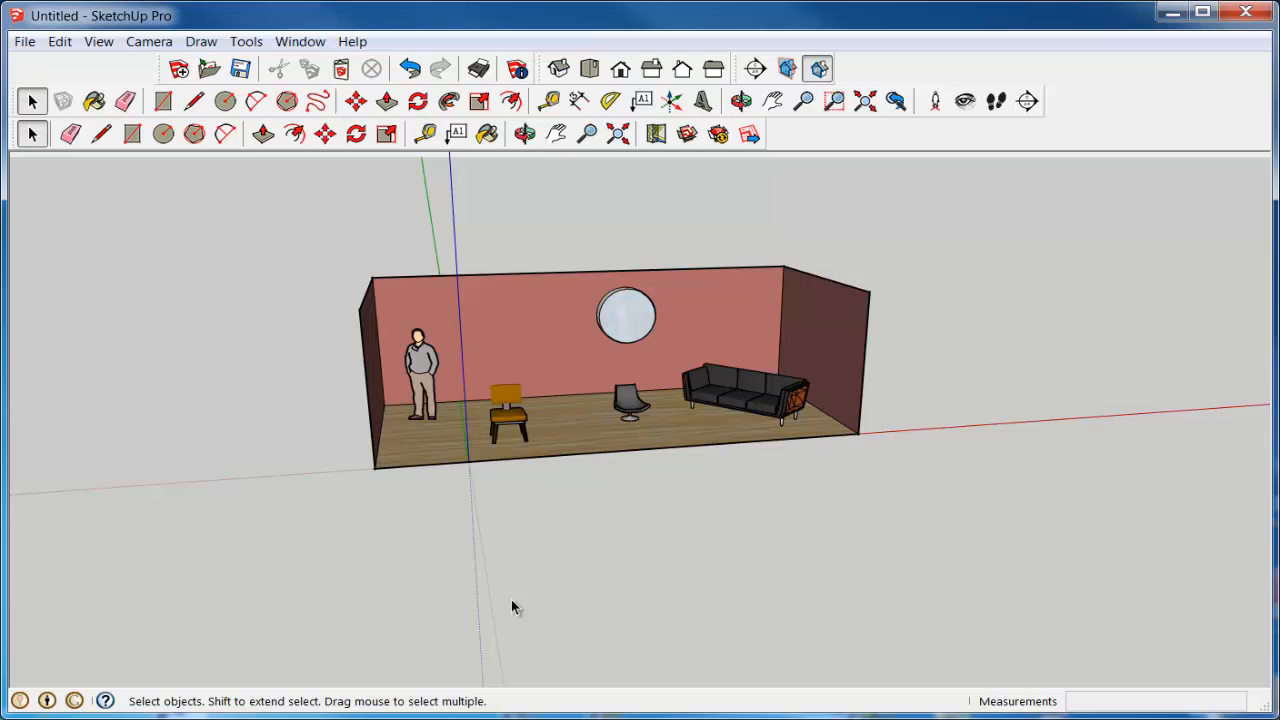
mouse_move(463, 333)
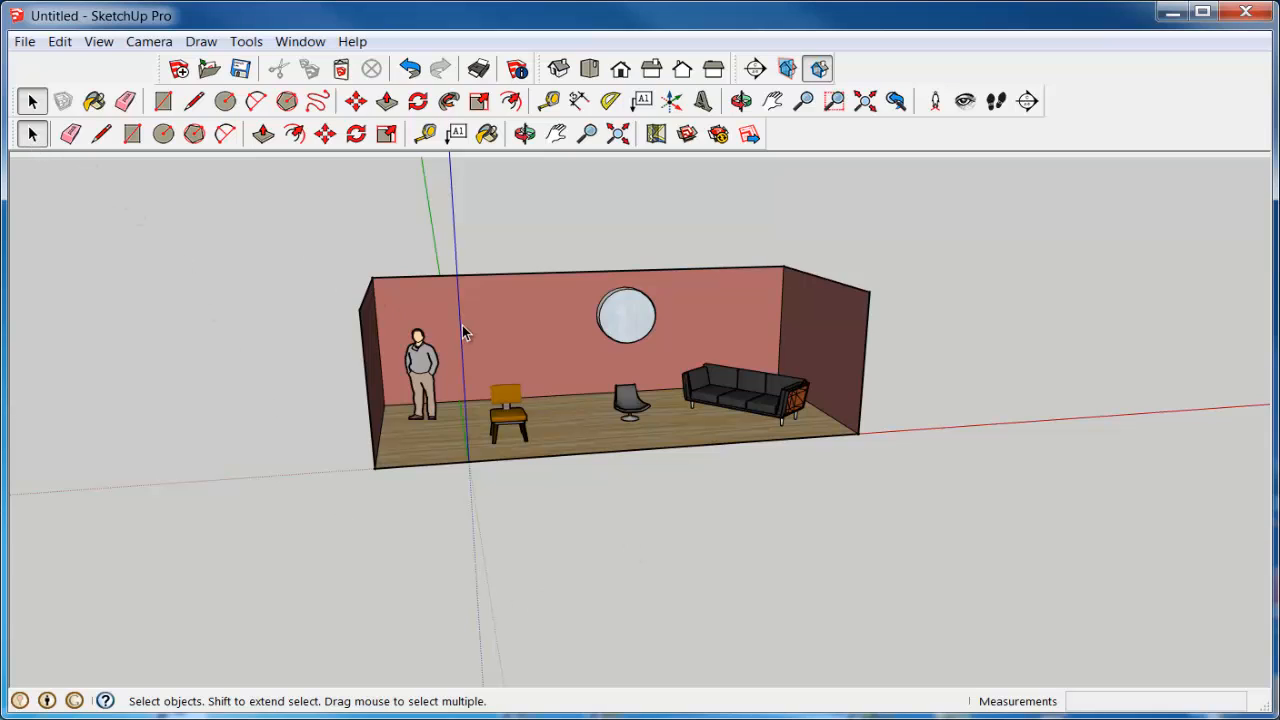
click(355, 100)
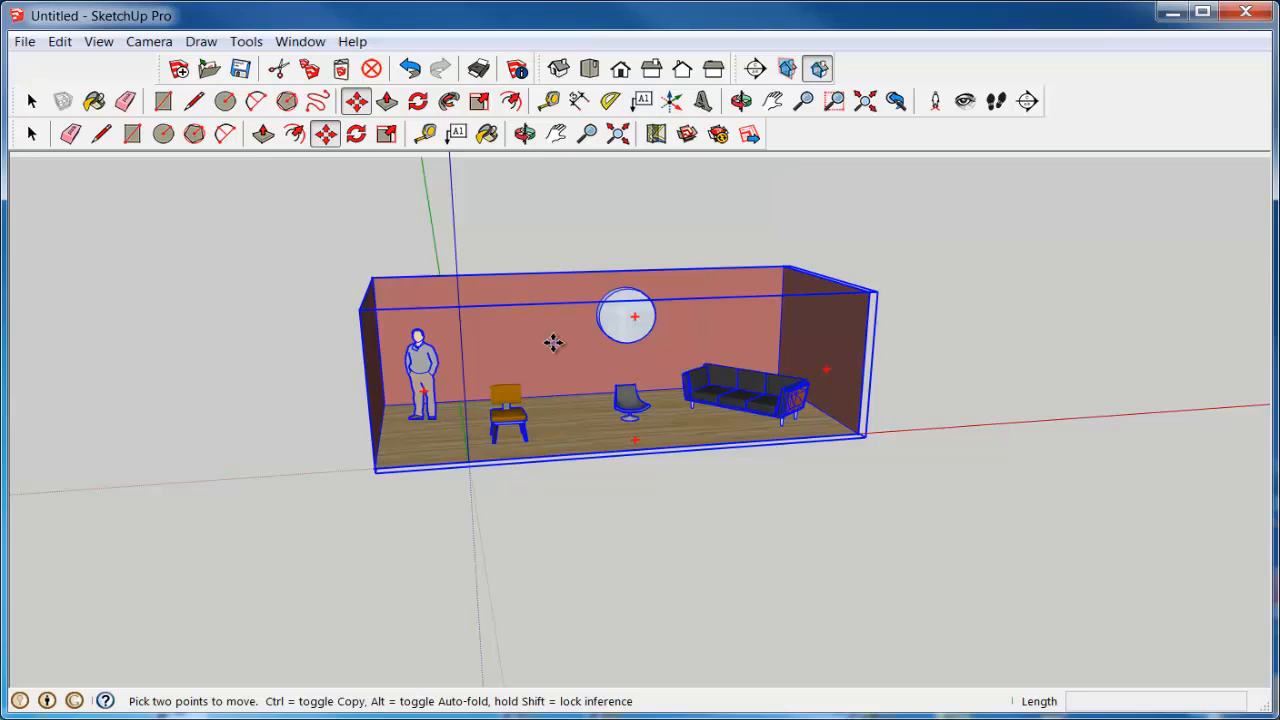
drag(555, 343, 628, 340)
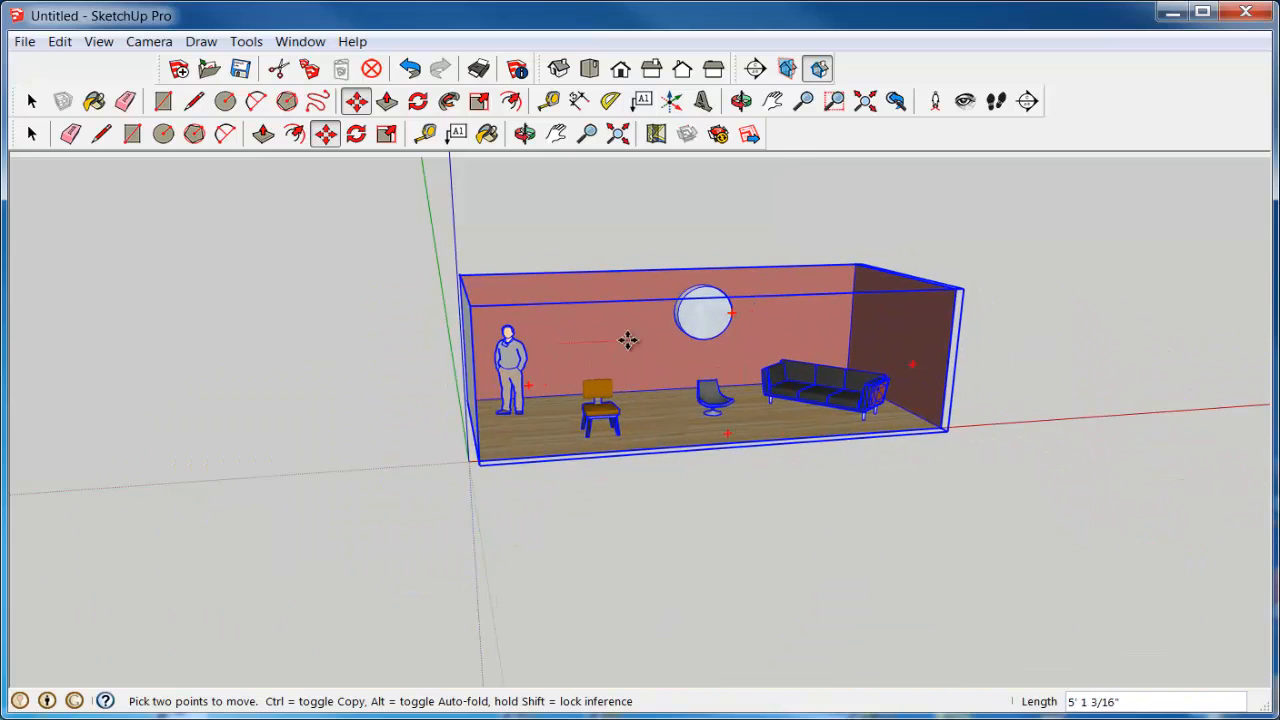